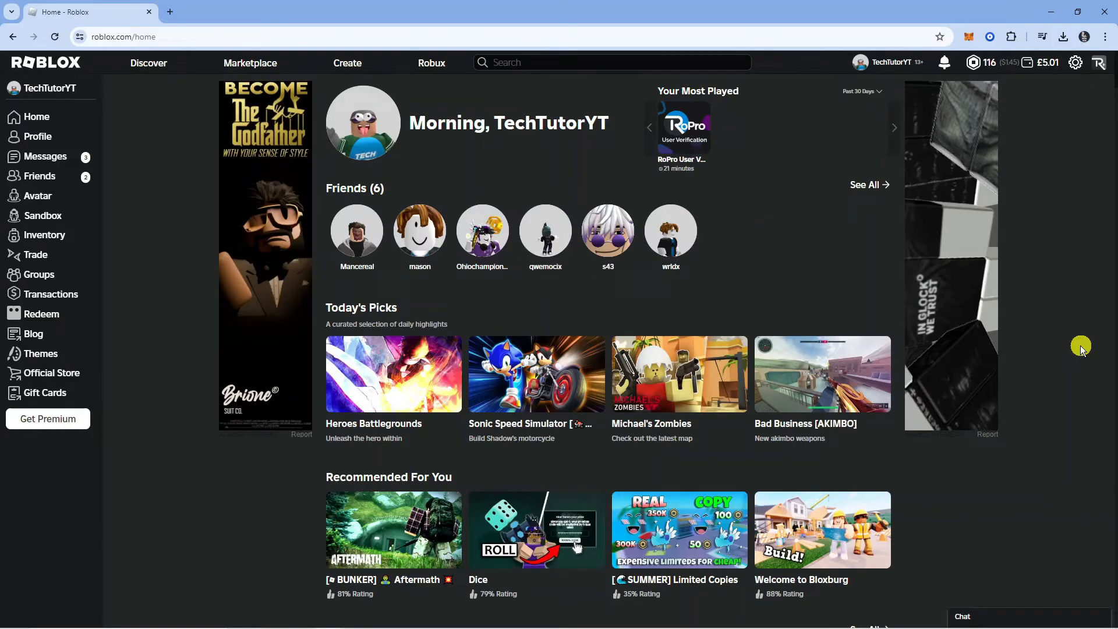
mouse_move(1114, 572)
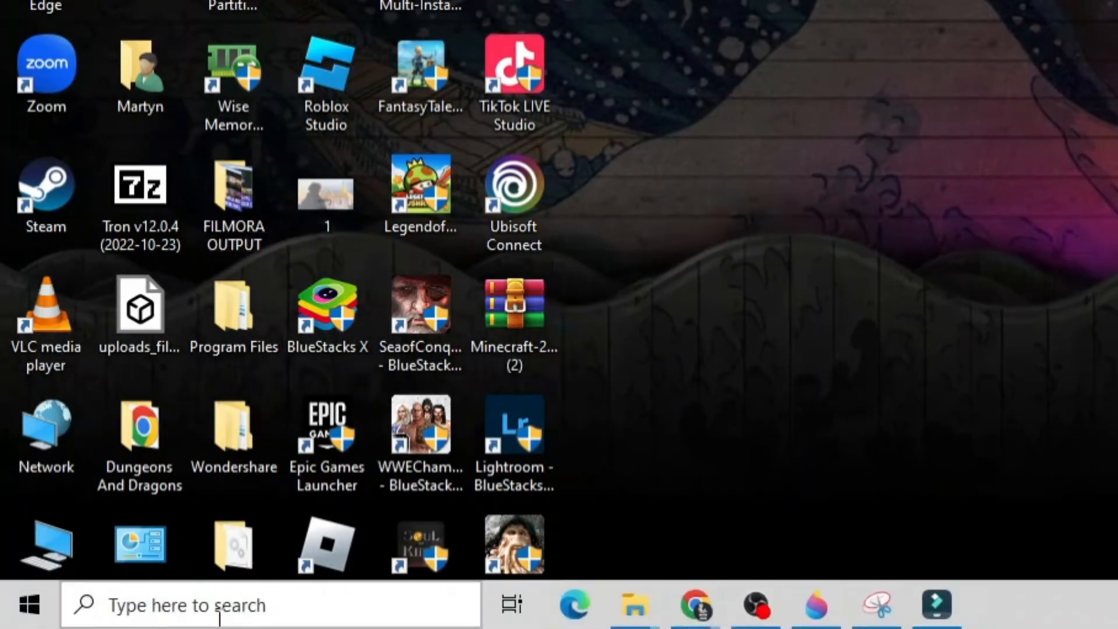
Search 'reset' and go to the Recovery page's Reset this PC option.
type("rest")
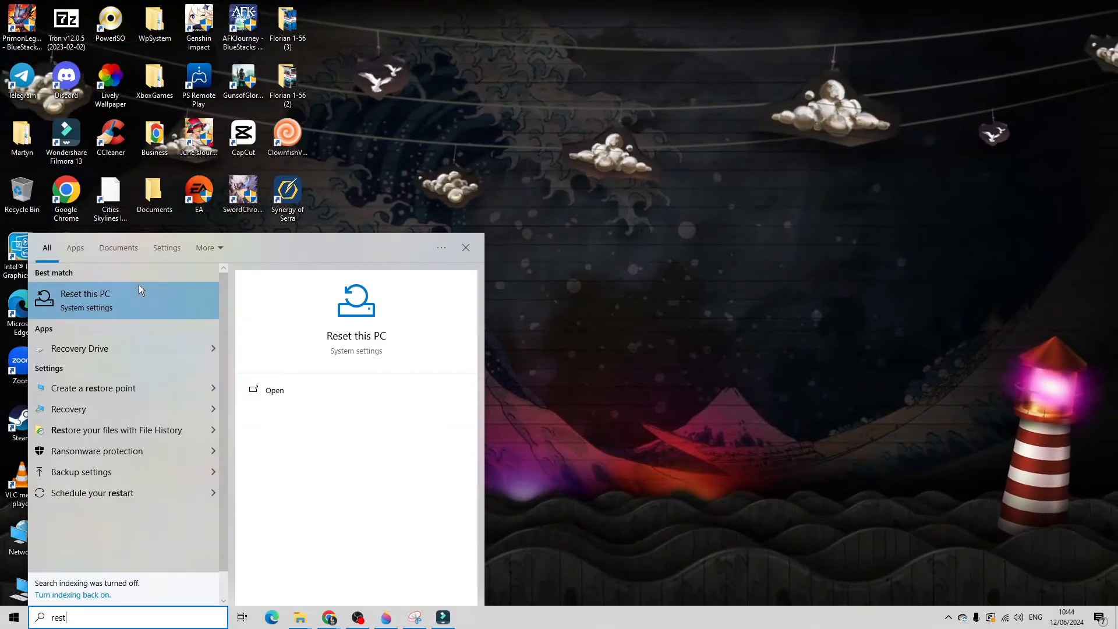
left_click(85, 294)
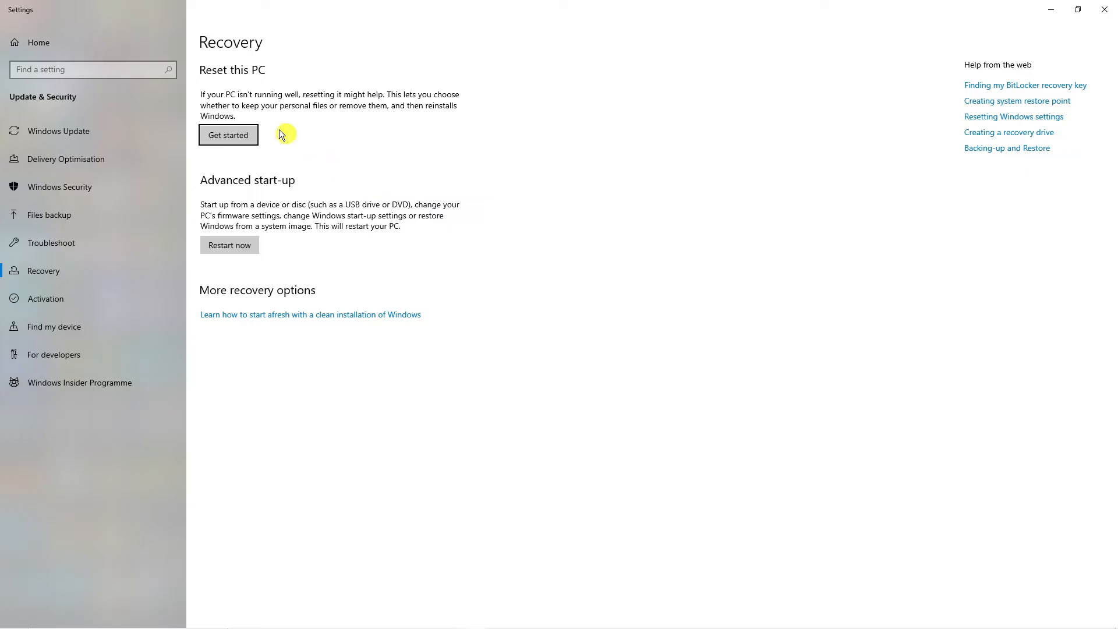
mouse_move(280, 87)
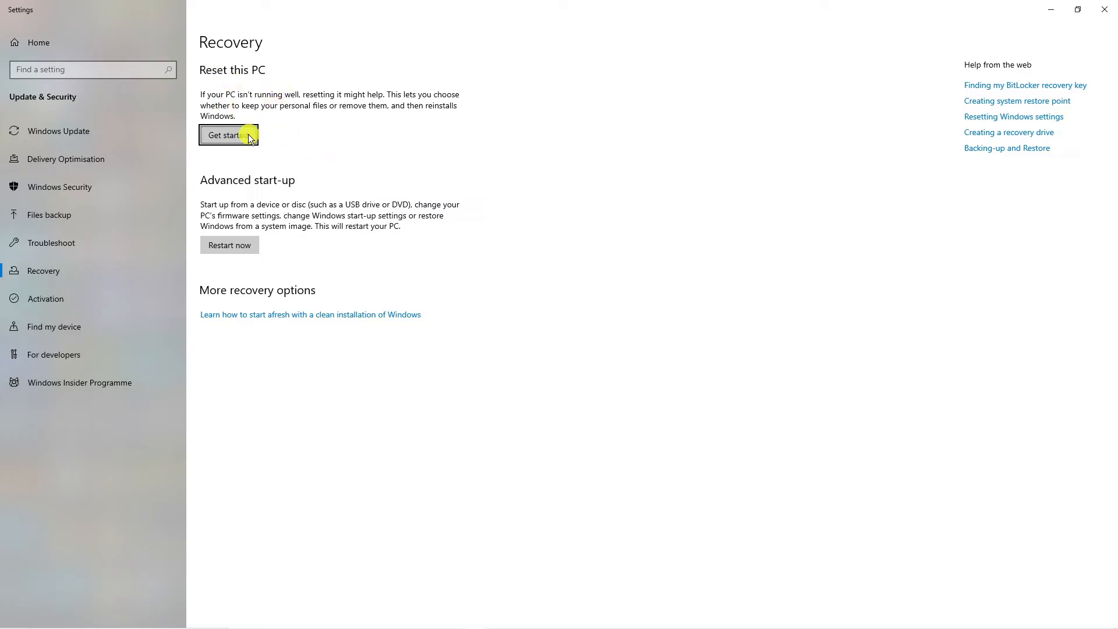
Start the reset to reach the Keep my files / Remove everything choice.
left_click(229, 136)
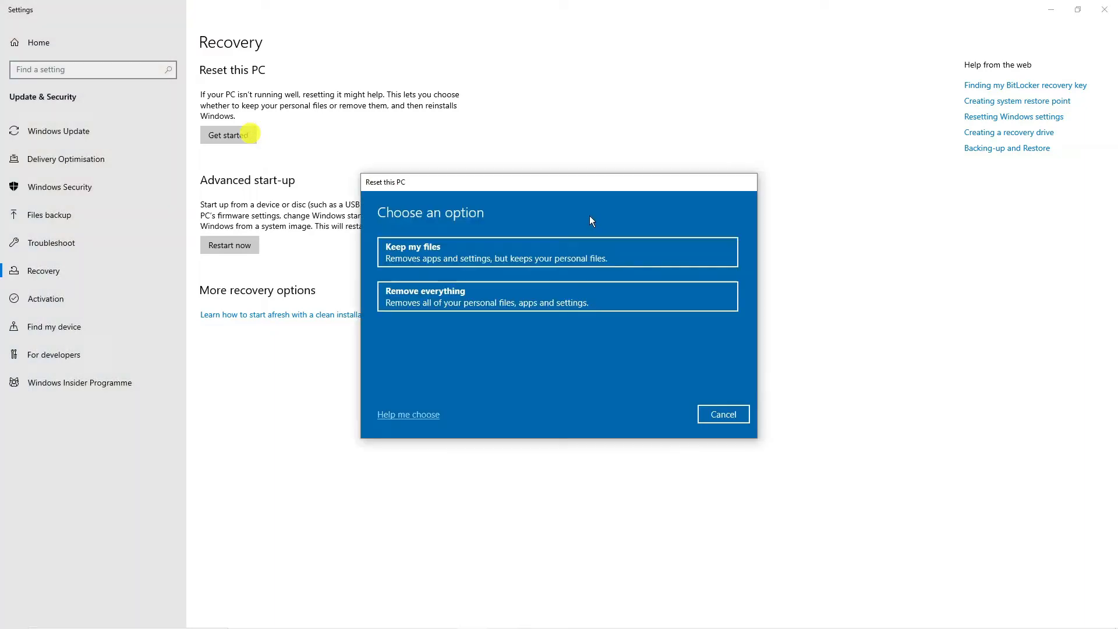
mouse_move(538, 277)
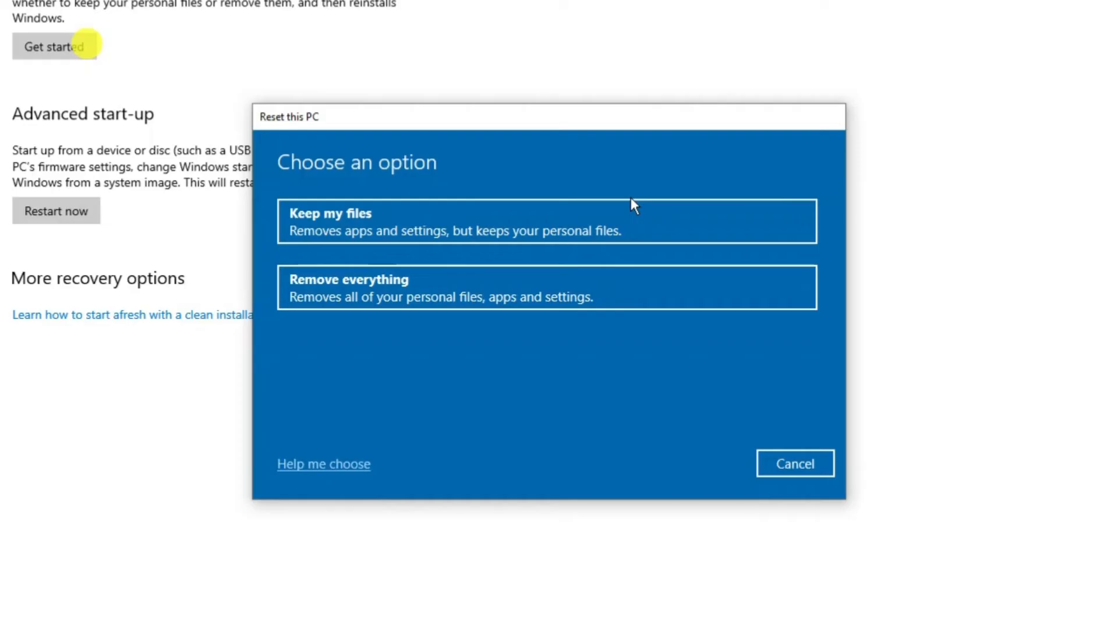
mouse_move(429, 193)
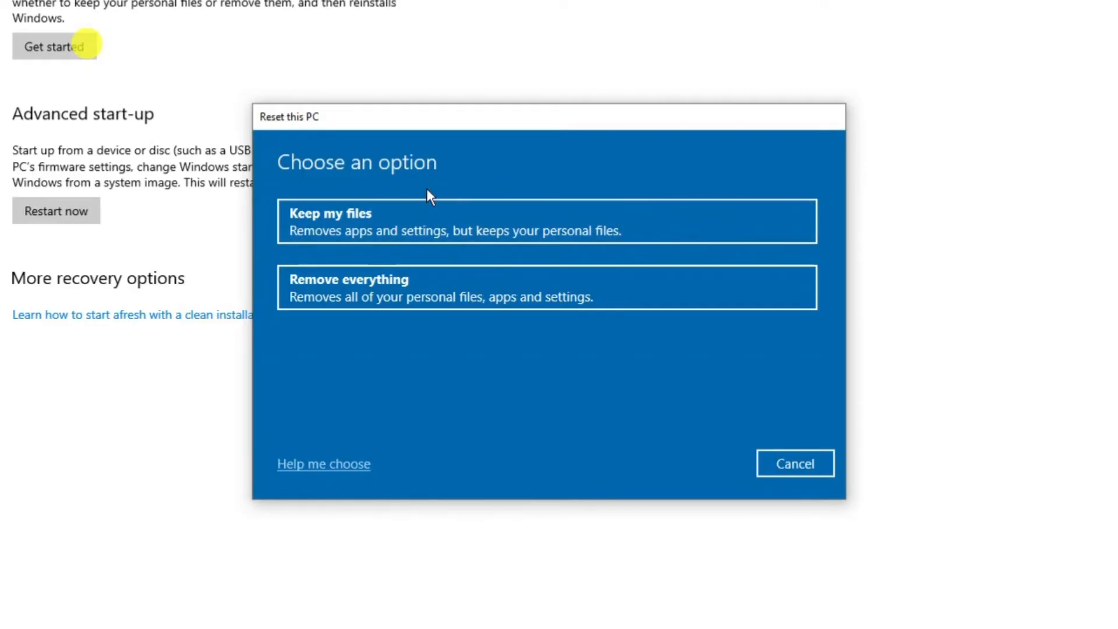
mouse_move(565, 177)
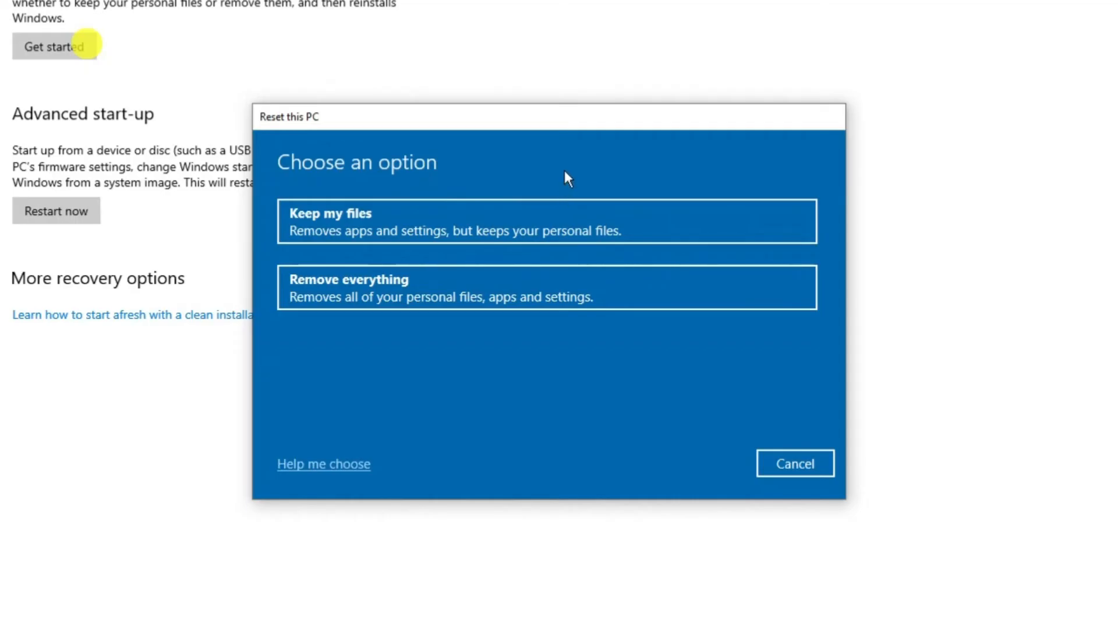
mouse_move(450, 308)
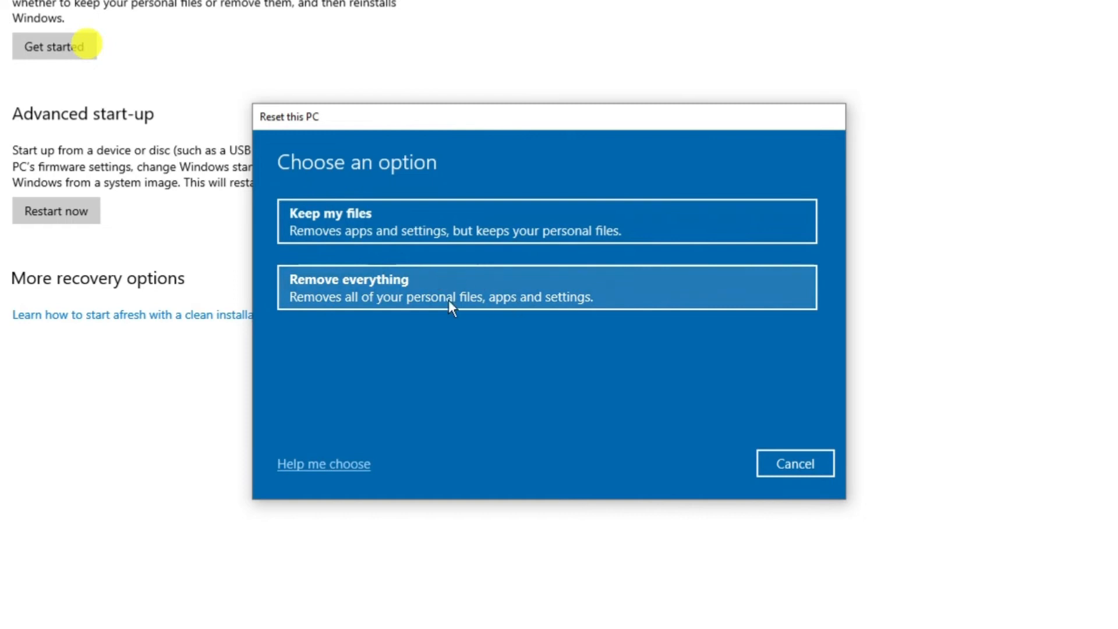
mouse_move(426, 225)
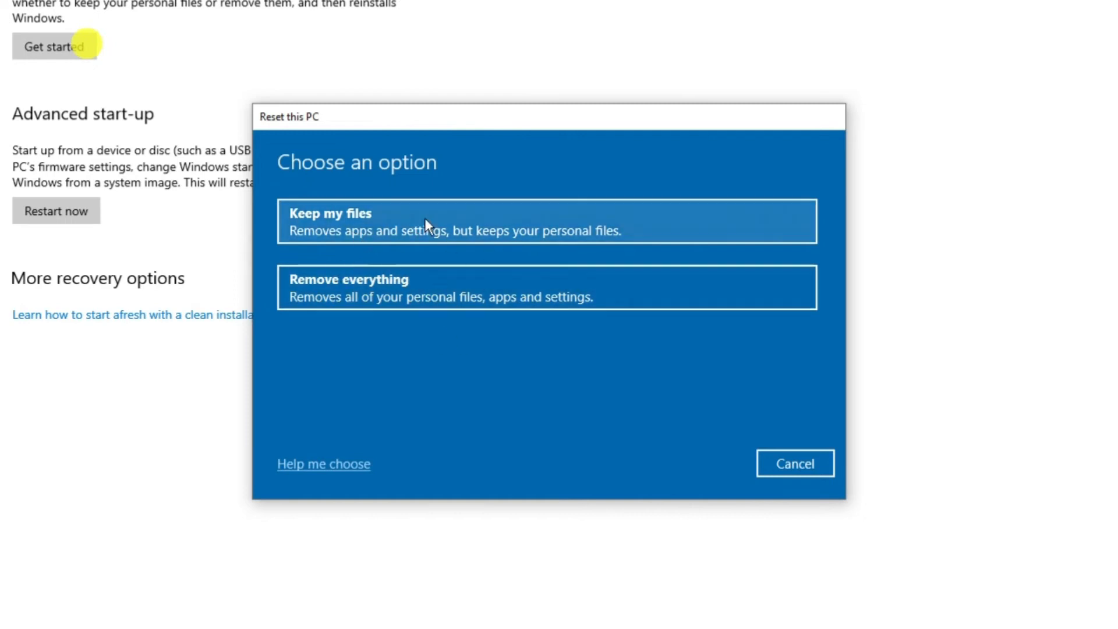
mouse_move(557, 191)
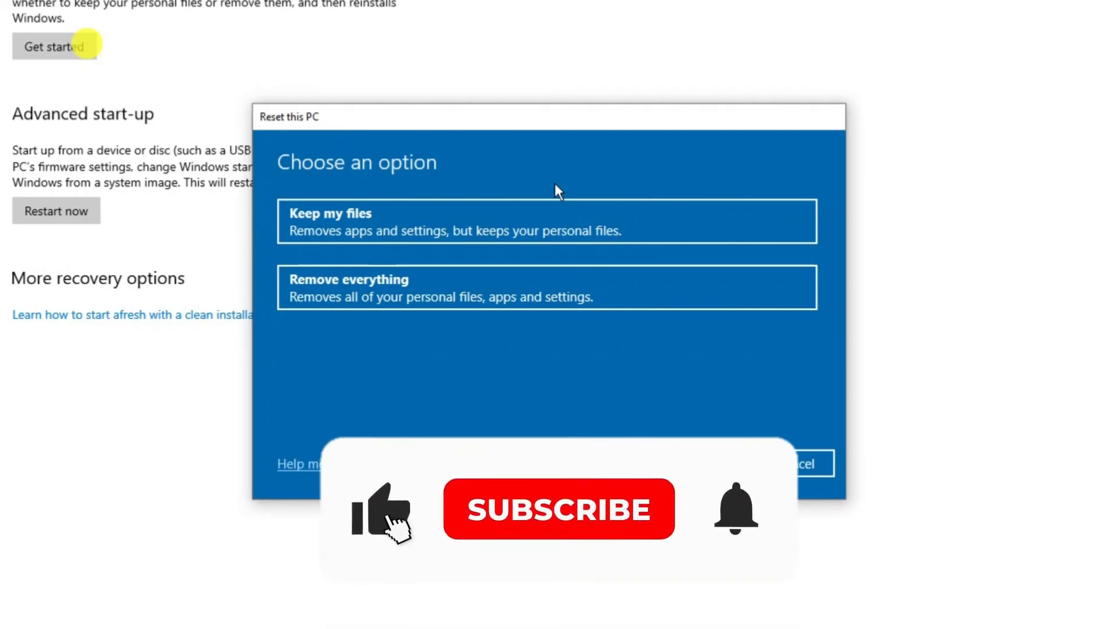
left_click(557, 509)
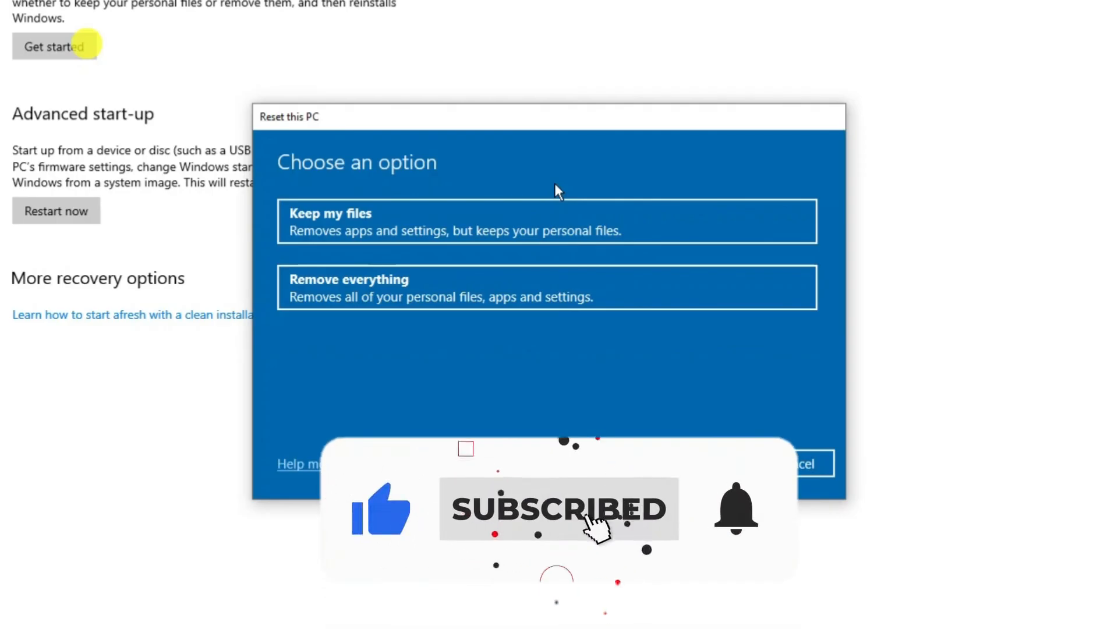